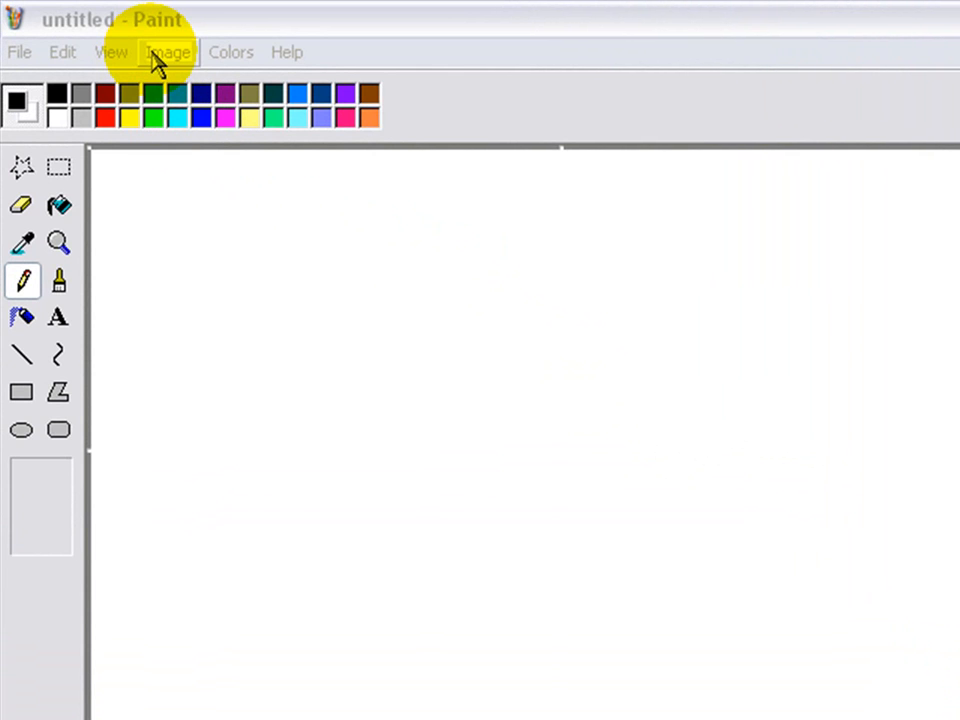
mouse_move(150, 44)
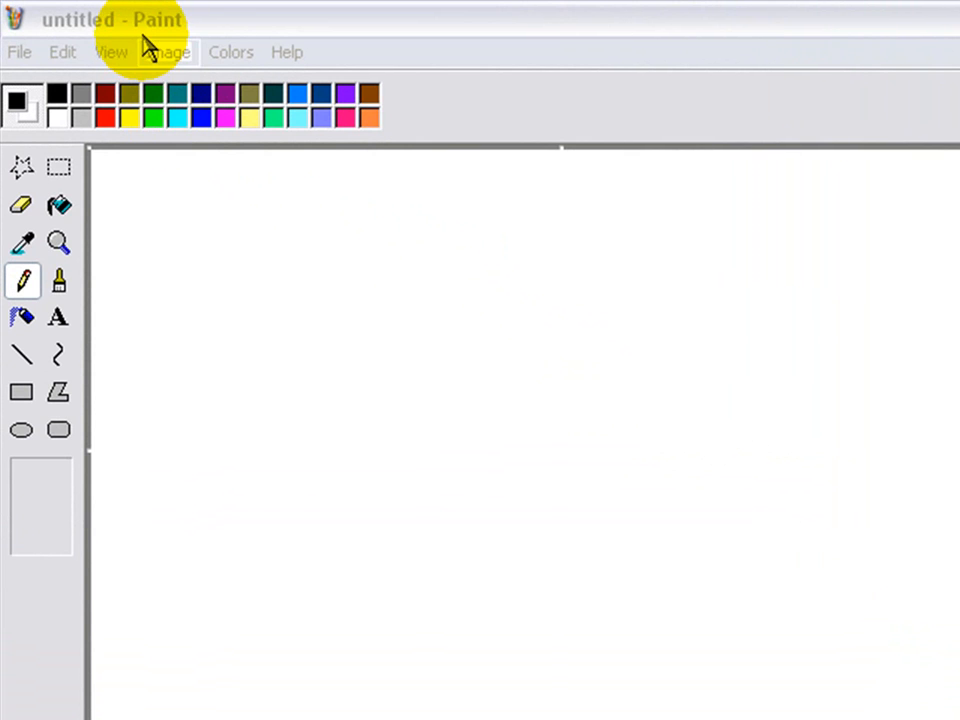
Set the canvas attributes to 100 pixels wide by 400 pixels tall.
click(168, 52)
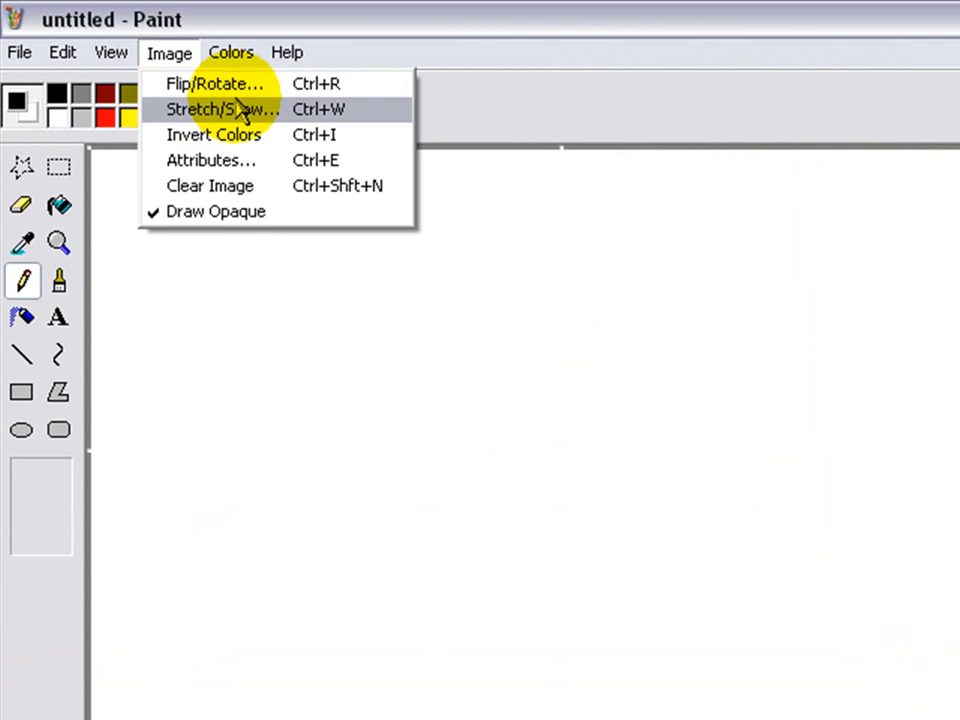
click(212, 160)
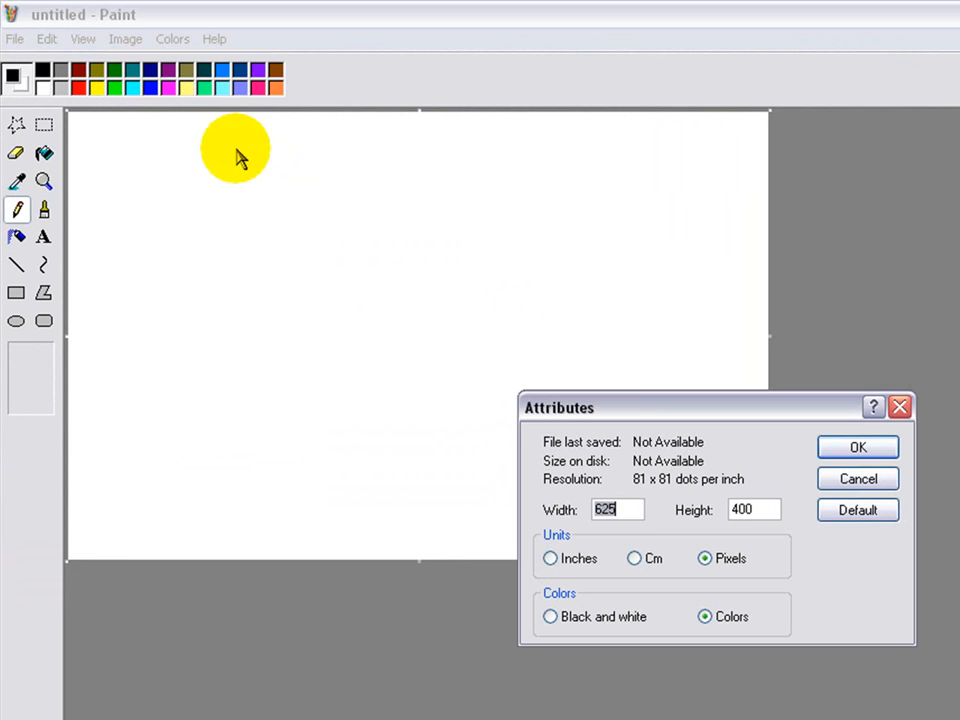
text(100)
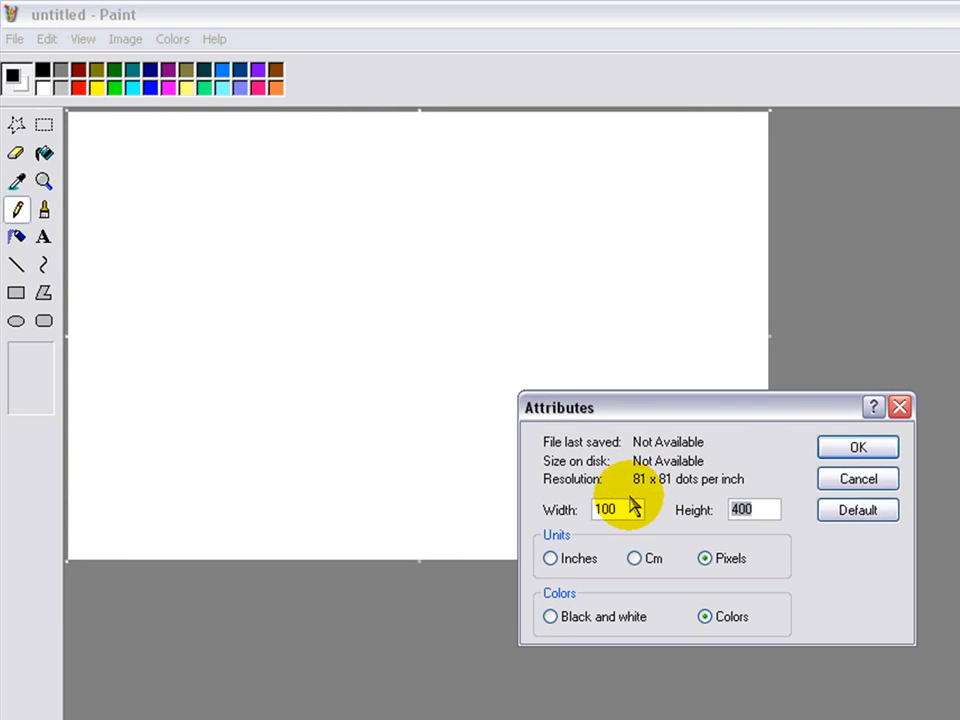
click(856, 446)
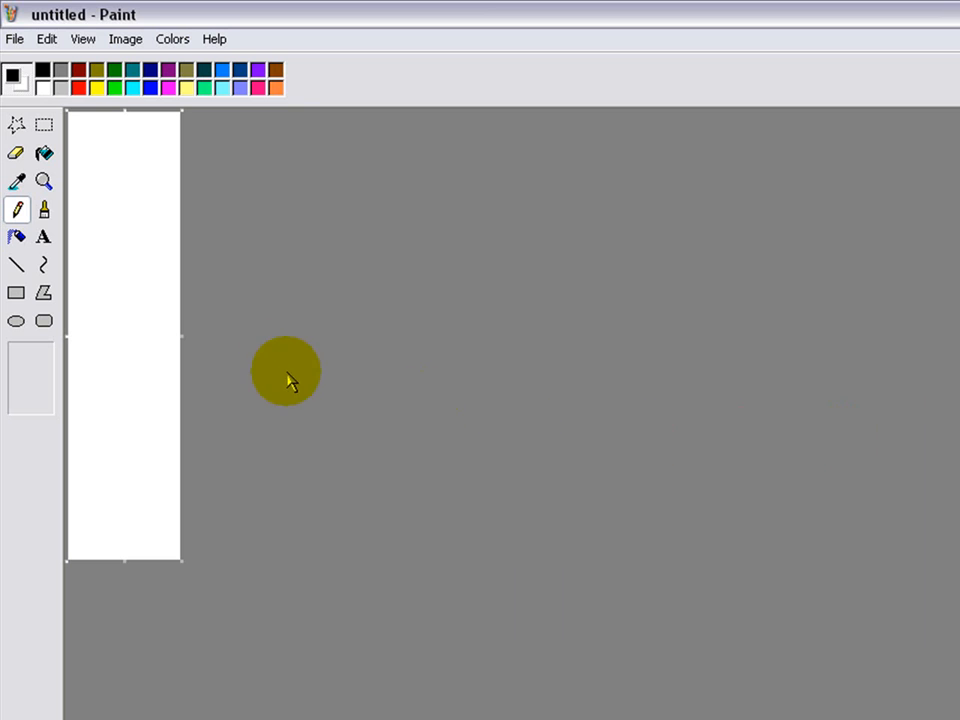
mouse_move(44, 180)
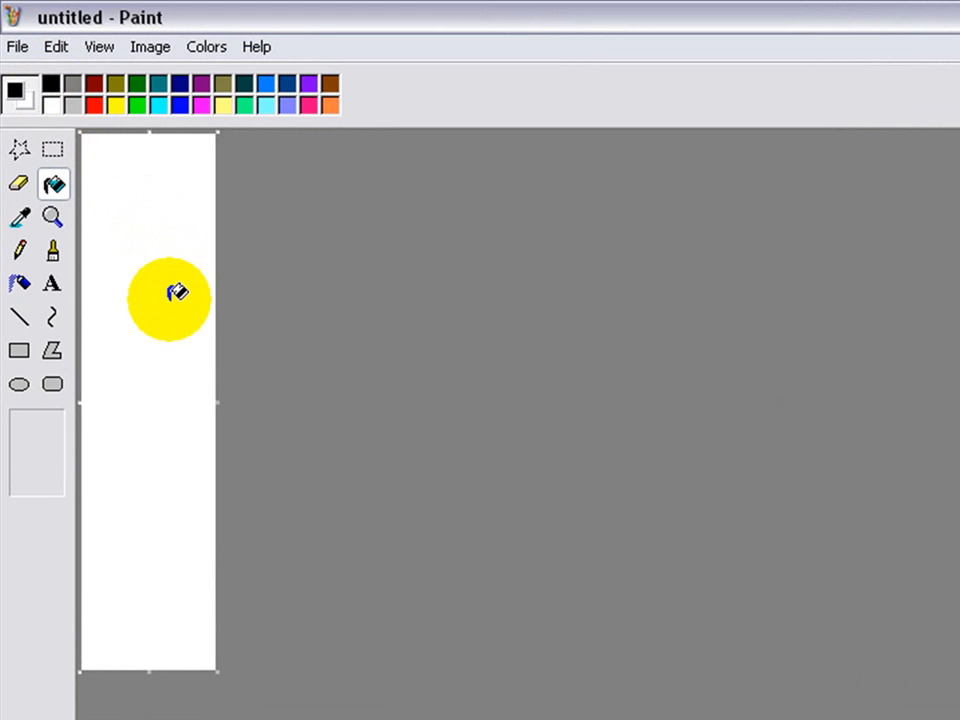
Flood the 100-by-400 canvas with solid black.
click(170, 300)
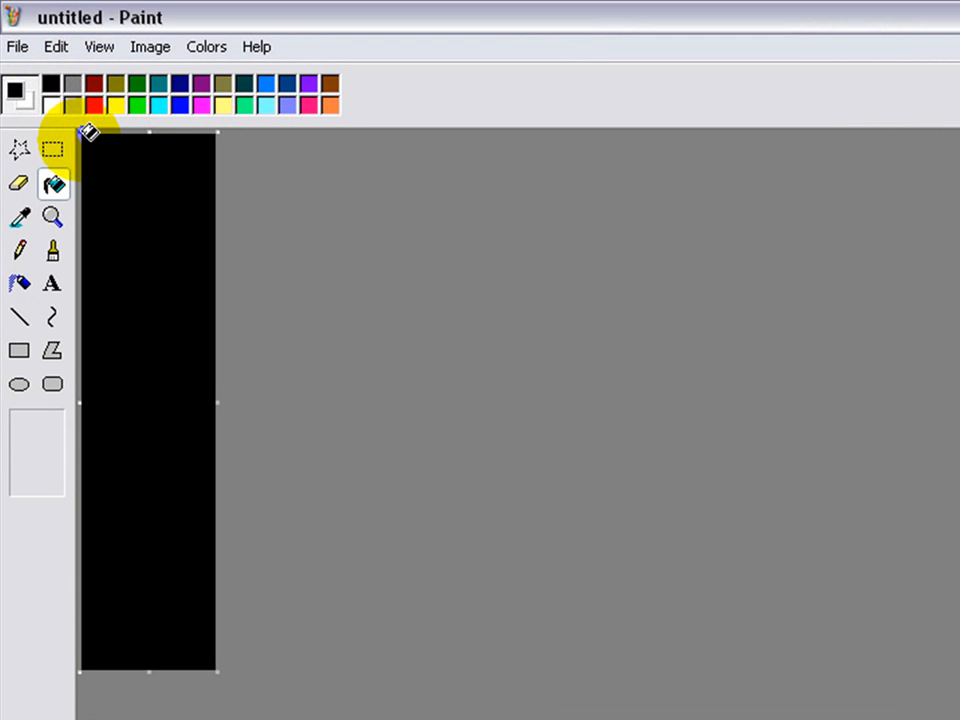
mouse_move(20, 316)
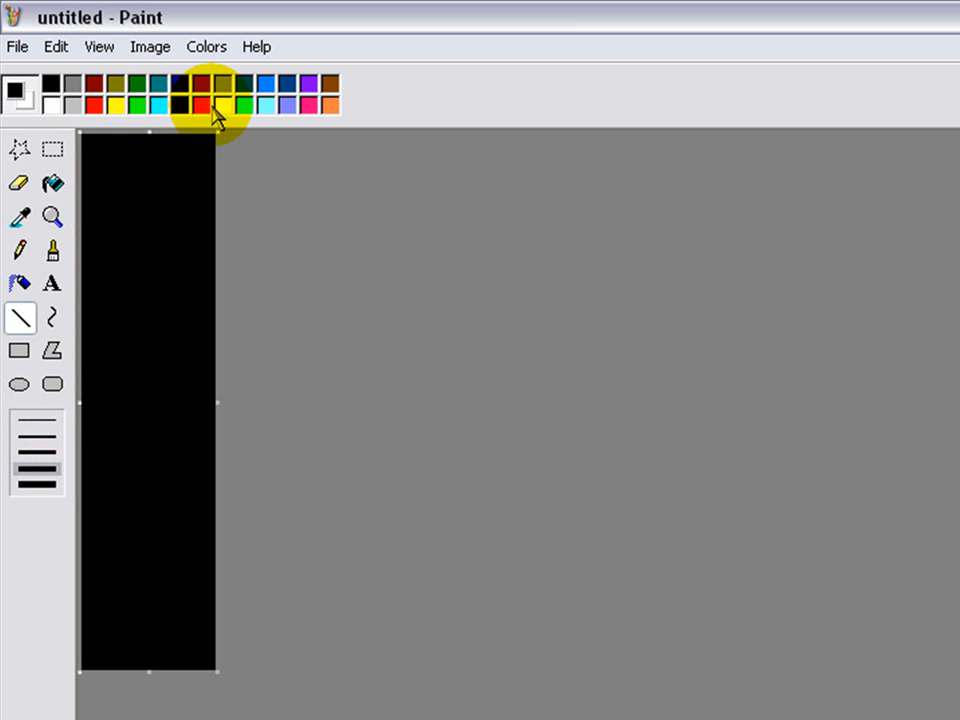
mouse_move(196, 110)
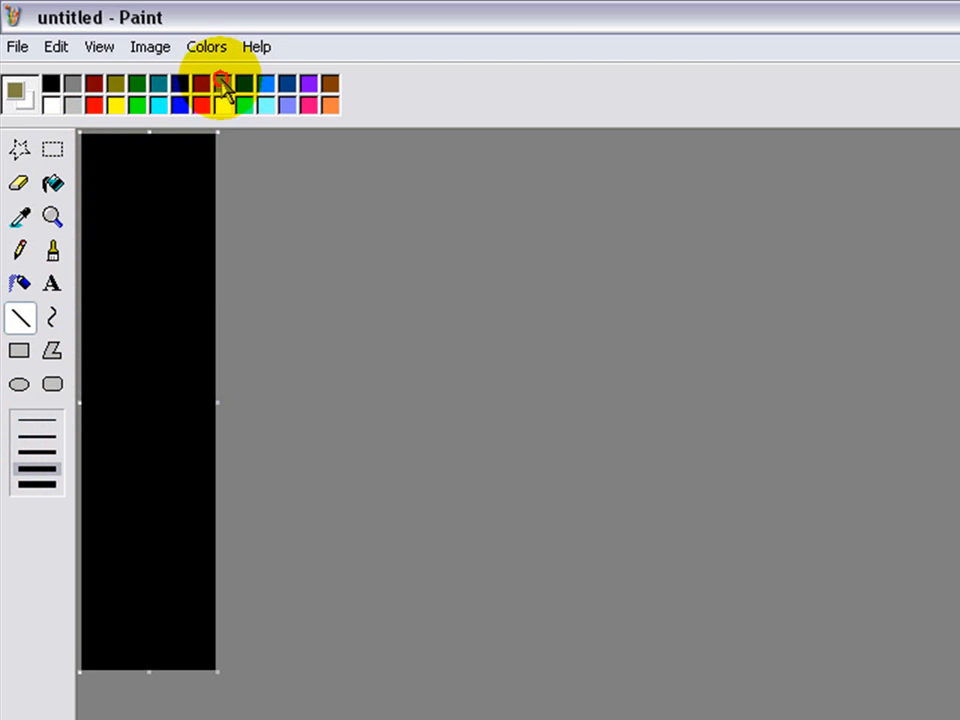
mouse_move(216, 136)
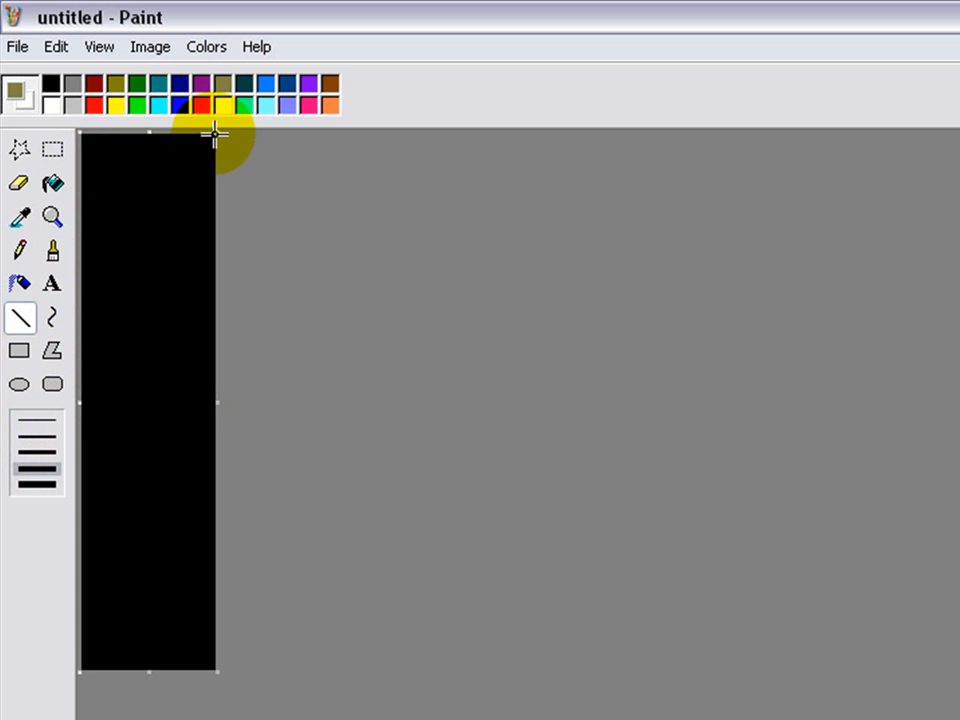
Draw two golden-brown lines from the right corners to mid-left and fill the triangle between them.
drag(212, 136, 84, 402)
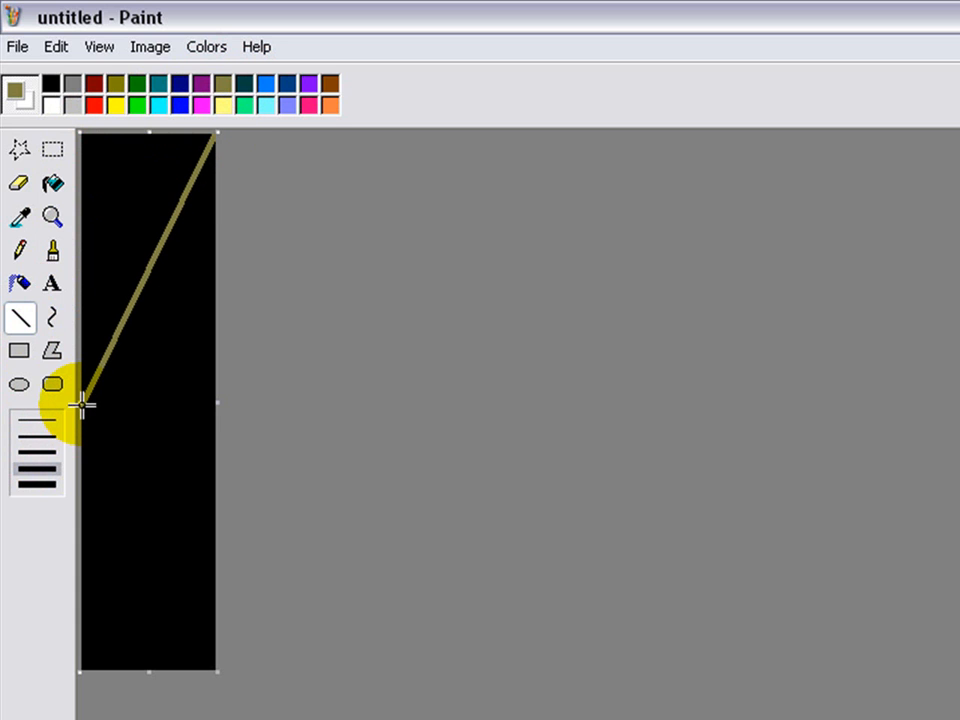
drag(84, 404, 204, 624)
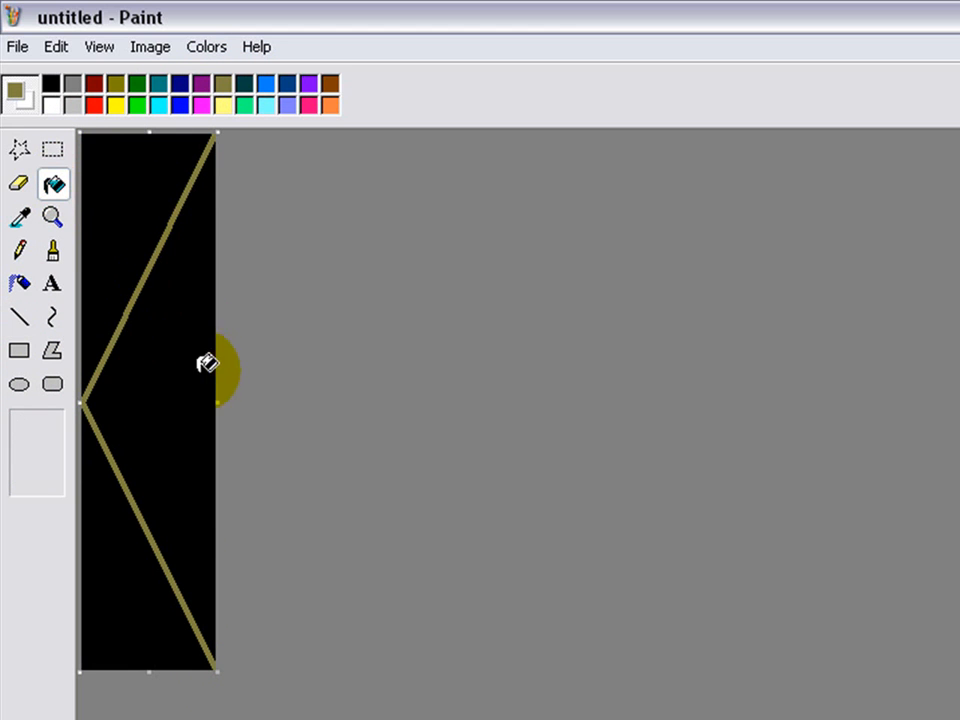
click(204, 364)
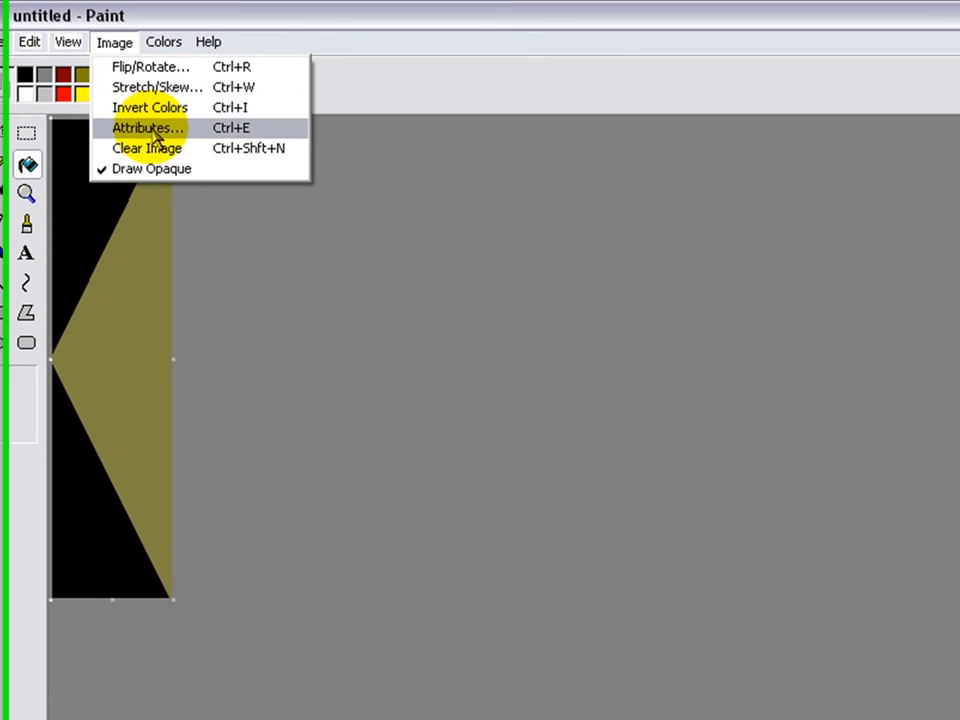
Squash the image to 1% horizontal stretch, leaving a one-pixel column.
click(148, 128)
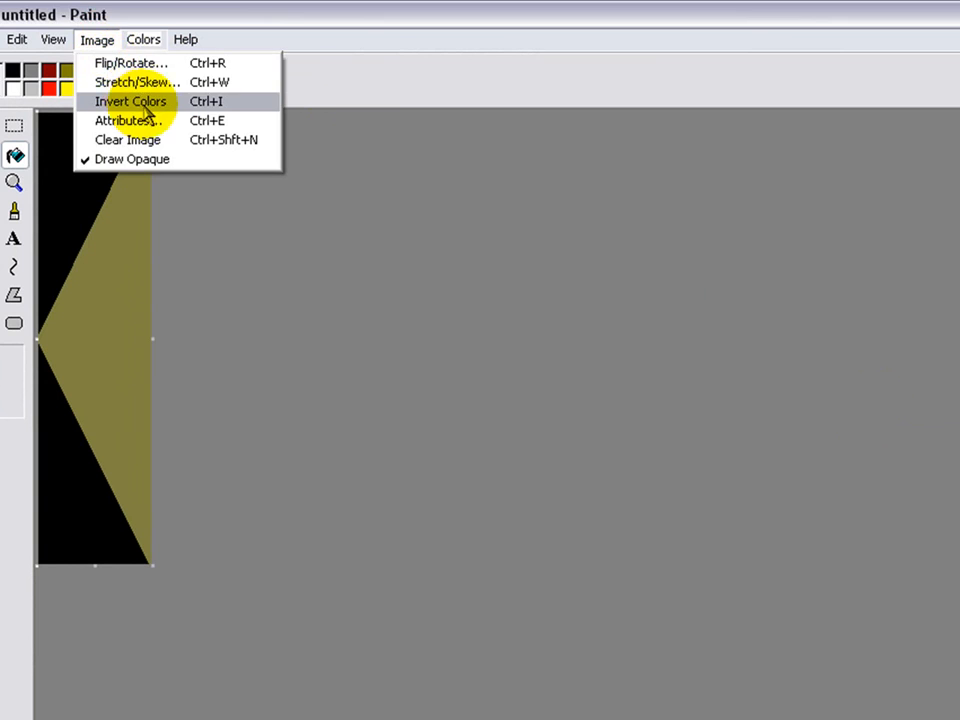
click(136, 82)
text(1)
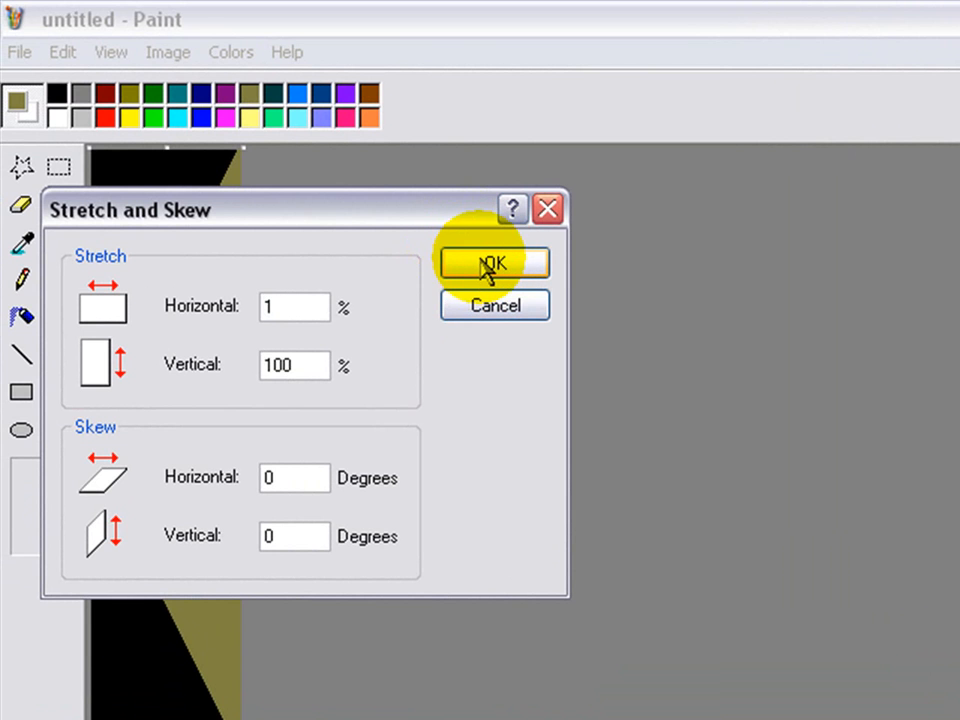
click(492, 264)
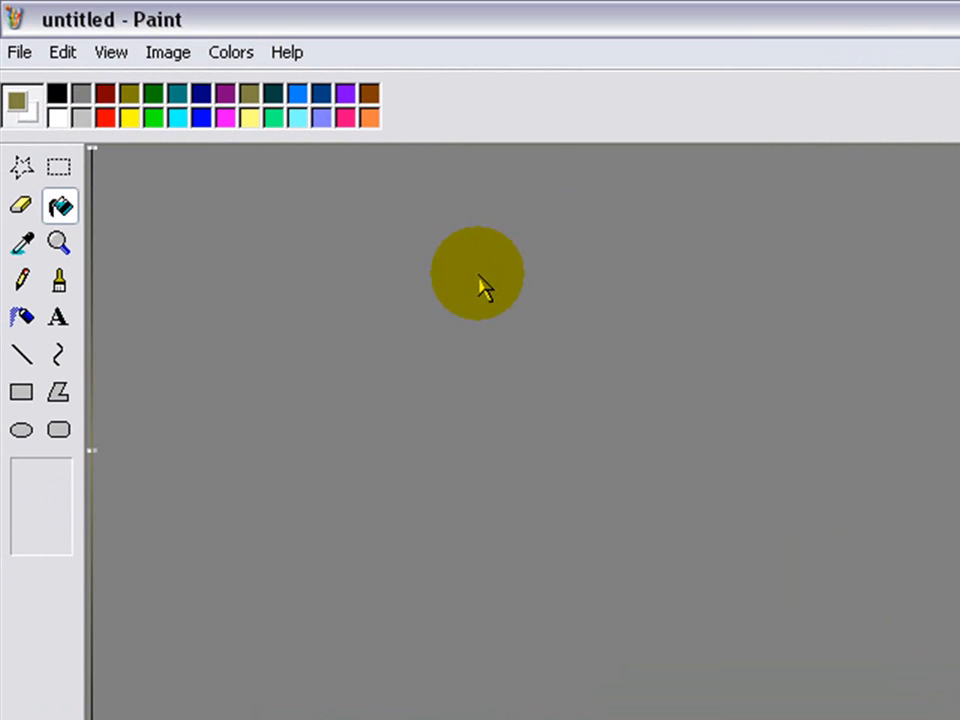
click(168, 52)
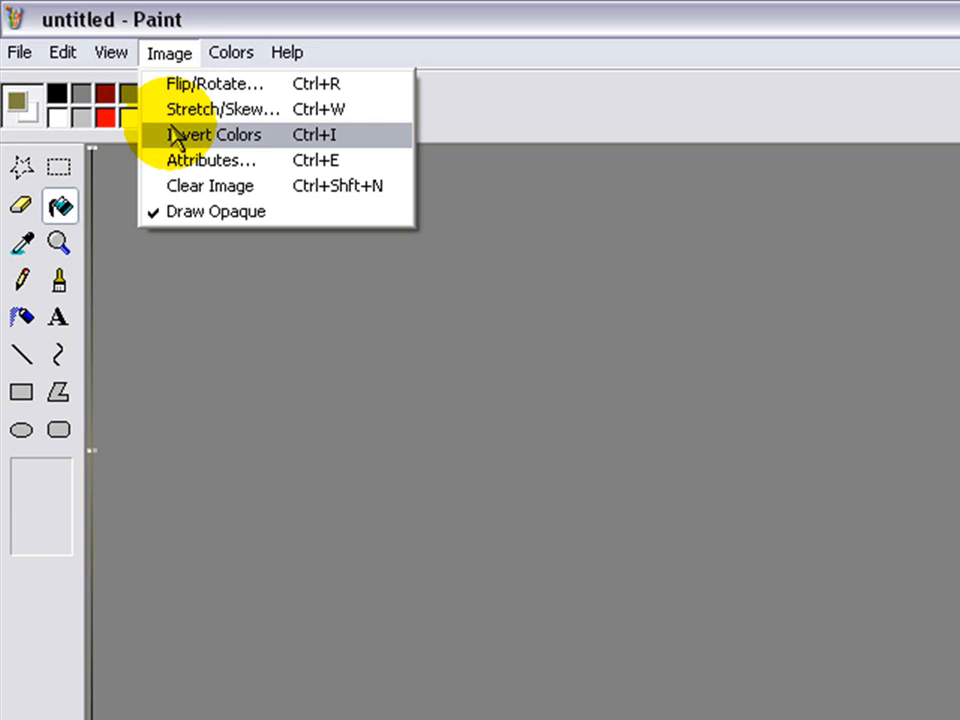
Widen the one-pixel column with repeated horizontal stretches into a black-gold-black gradient strip.
click(222, 108)
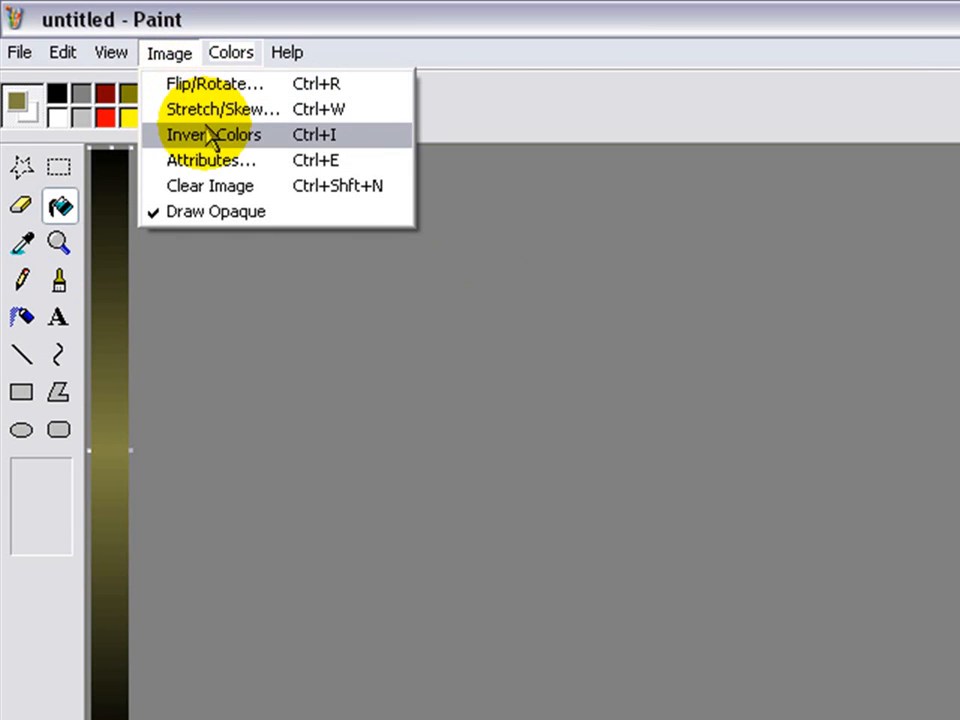
click(222, 108)
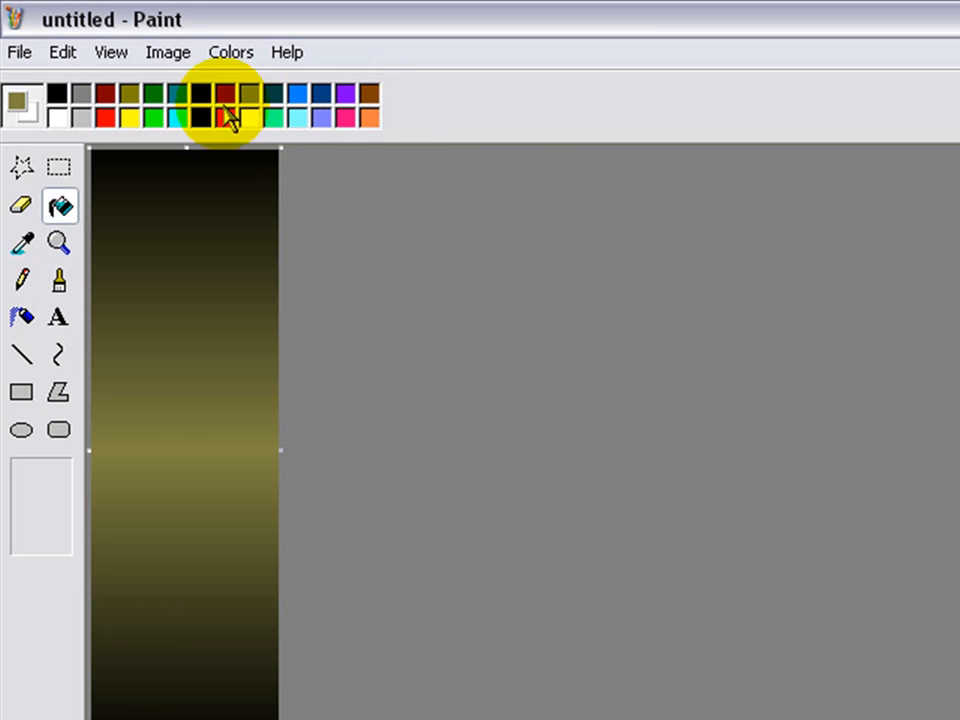
click(168, 52)
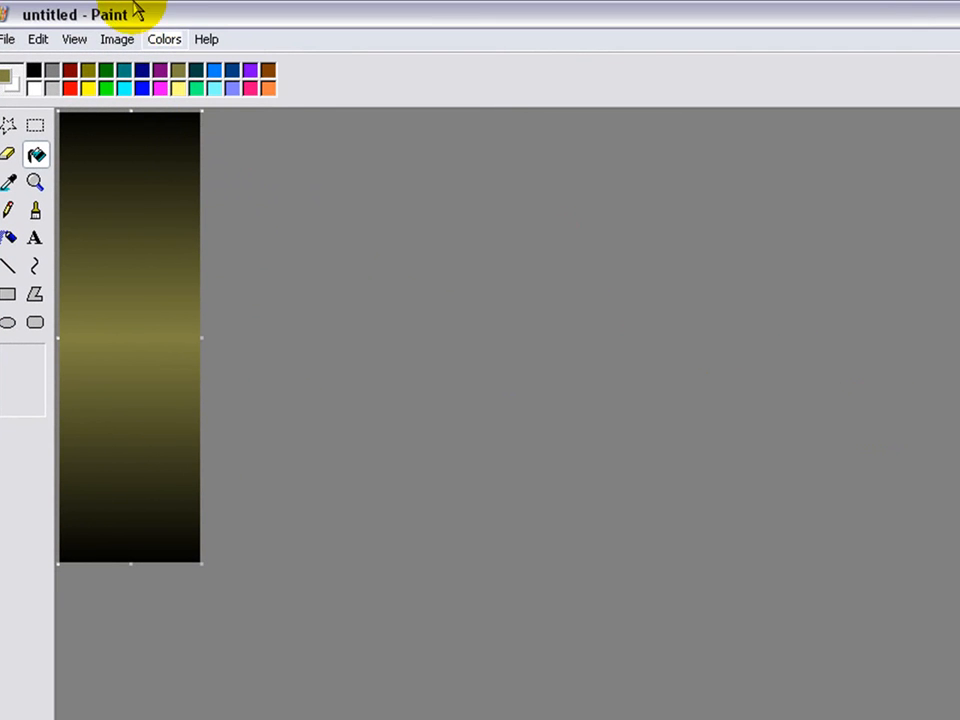
Apply a 500% horizontal stretch to turn the strip into a wide gradient banner.
click(116, 40)
text(500)
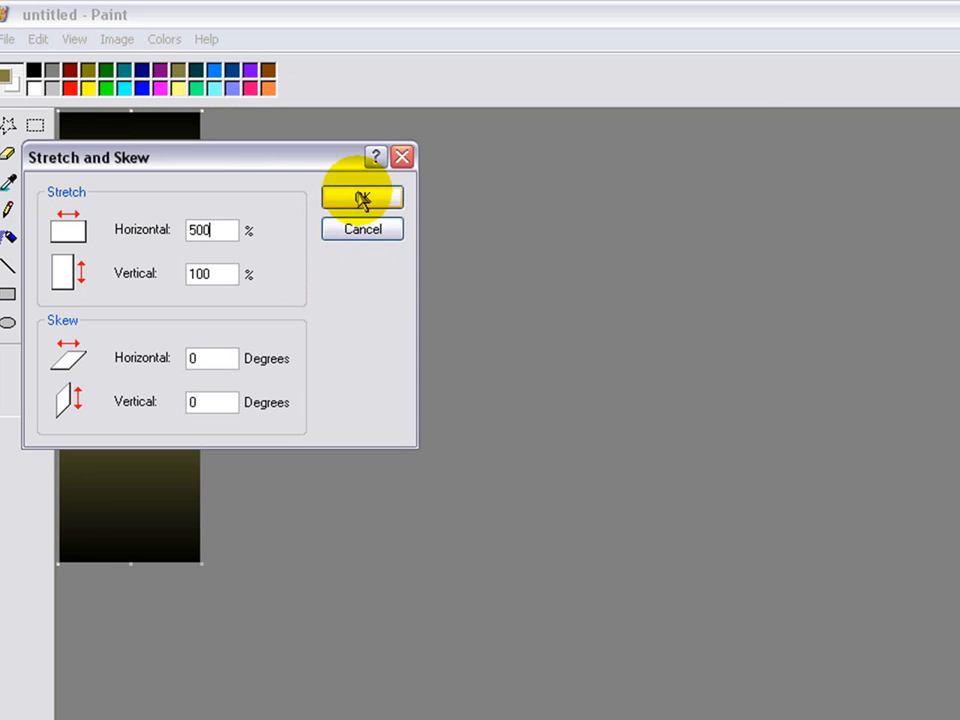
click(362, 196)
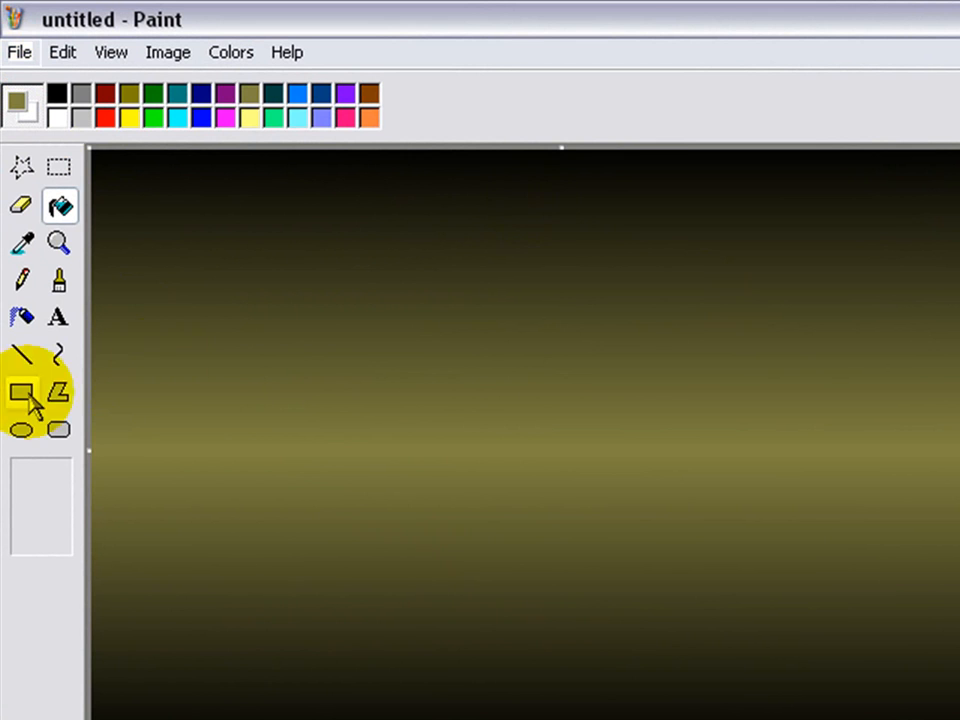
click(20, 52)
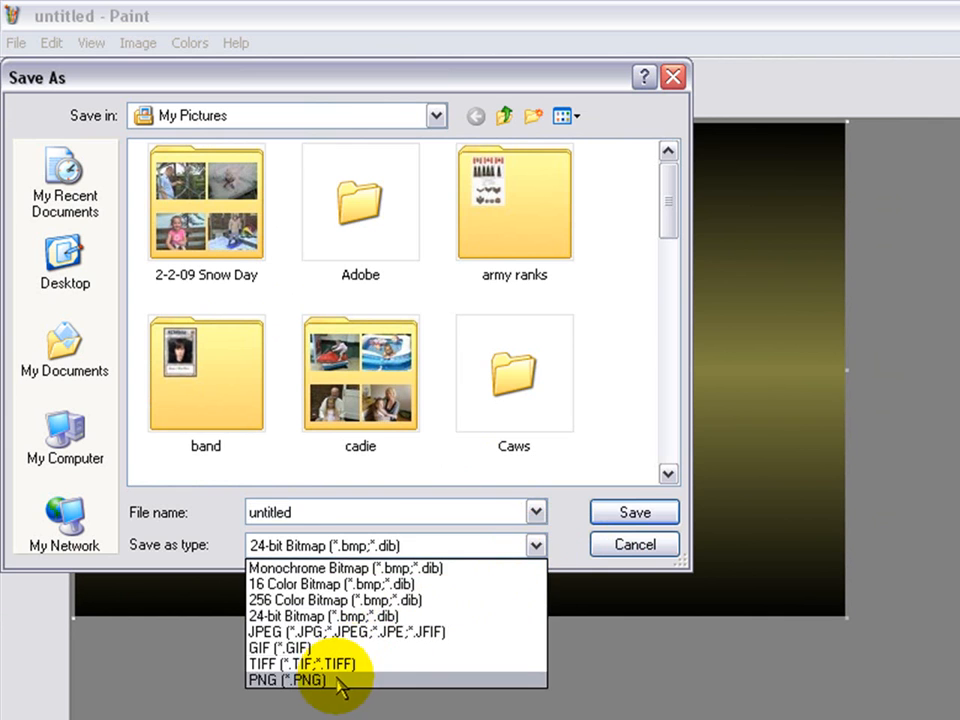
Save the gradient as a PNG file named bg.
click(290, 680)
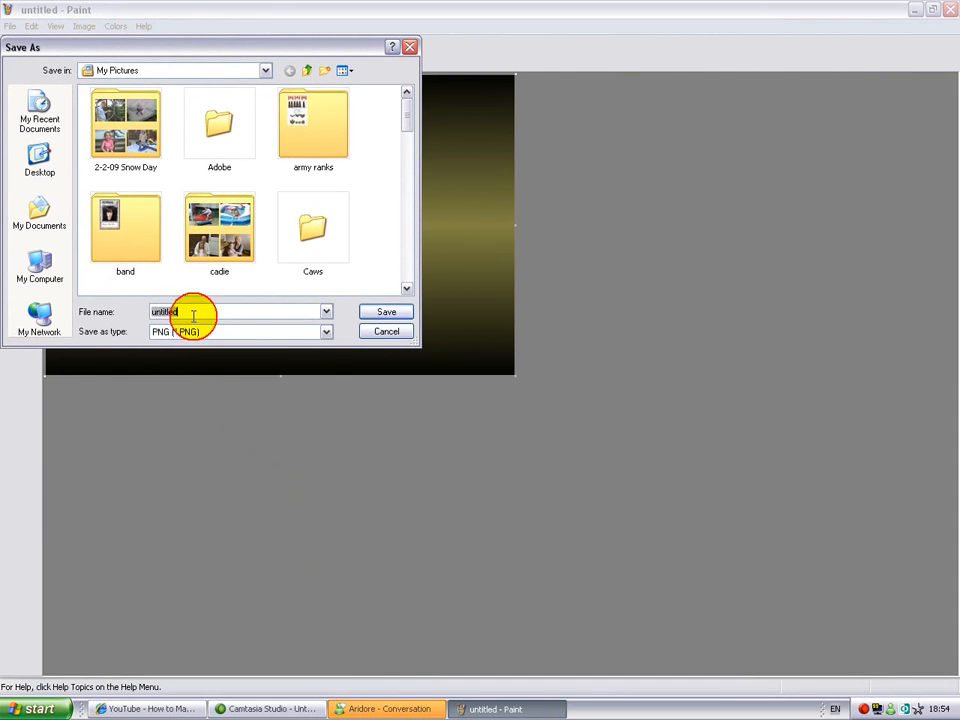
text(b)
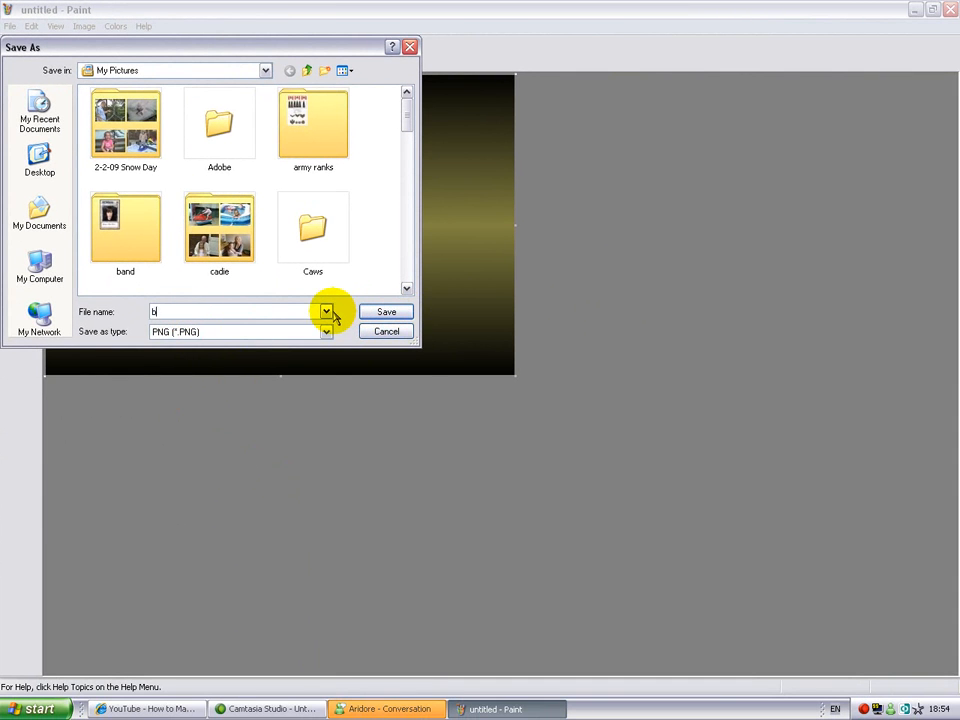
text(g)
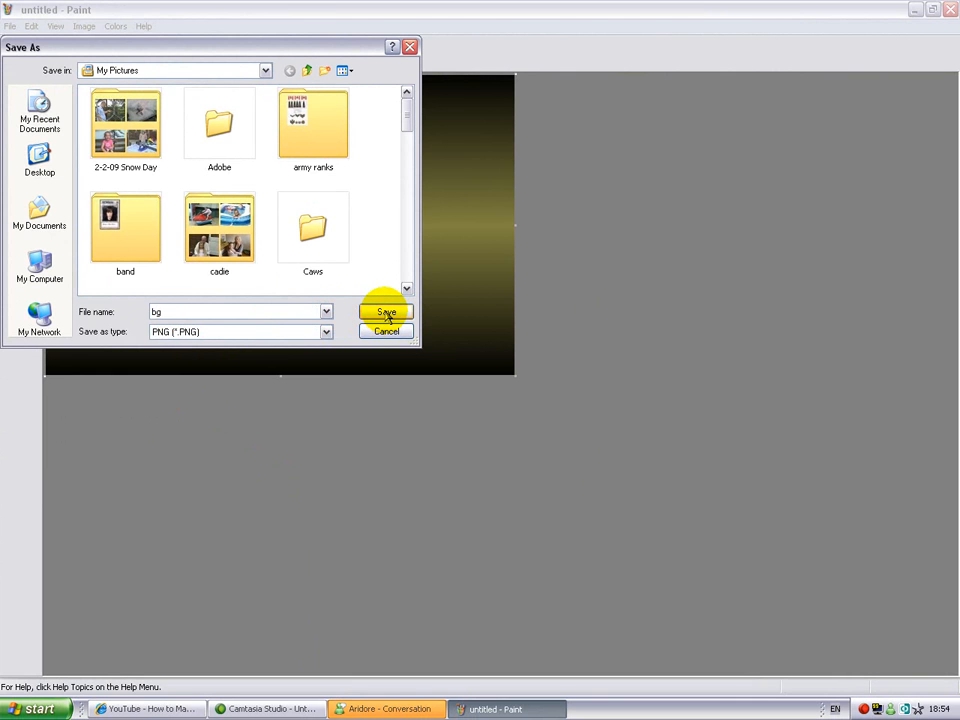
click(386, 312)
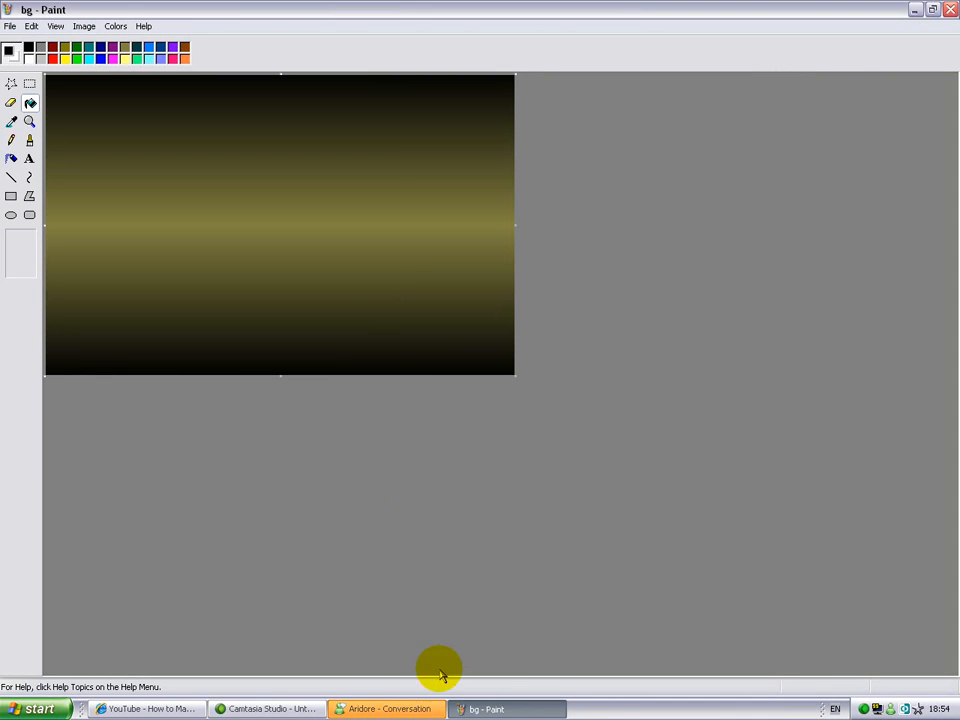